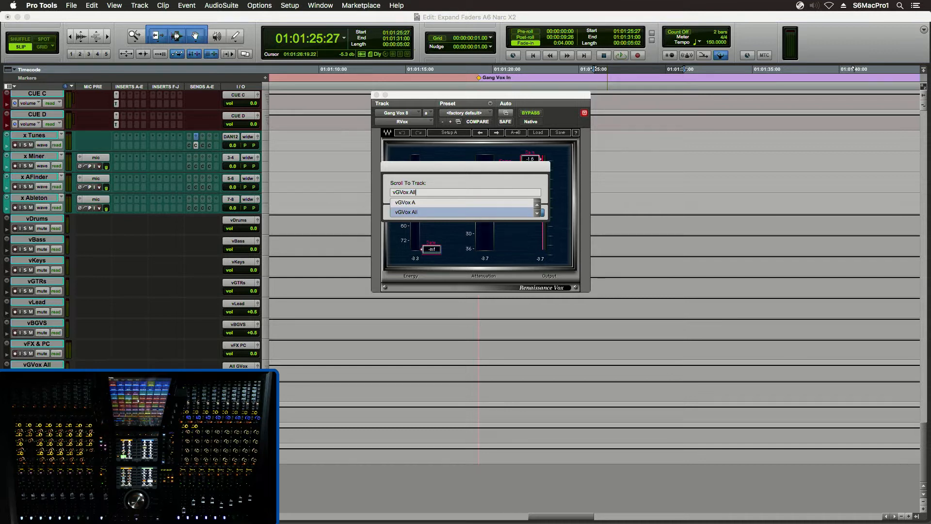
Choose vGVox All from the Scroll To Track matches to jump to it.
click(406, 211)
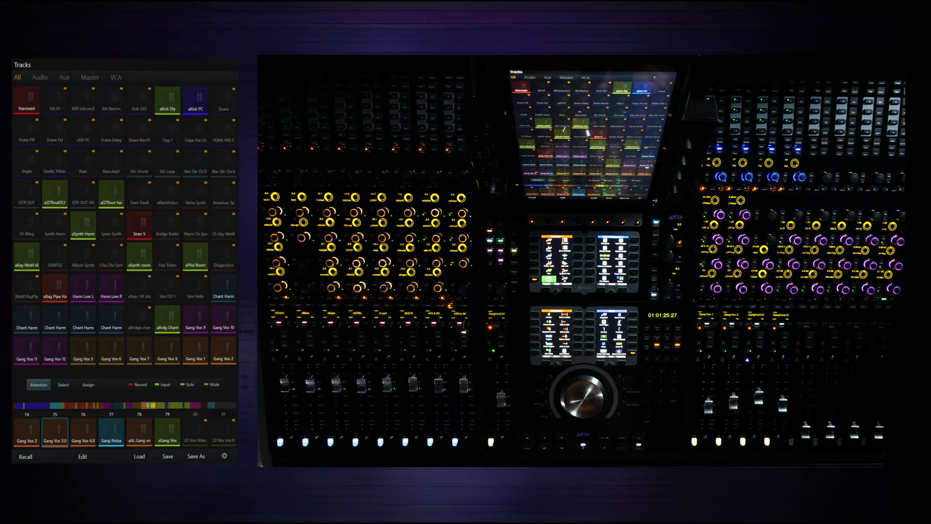
Open the All tab of the S6 Tracks page to list every session track.
click(82, 431)
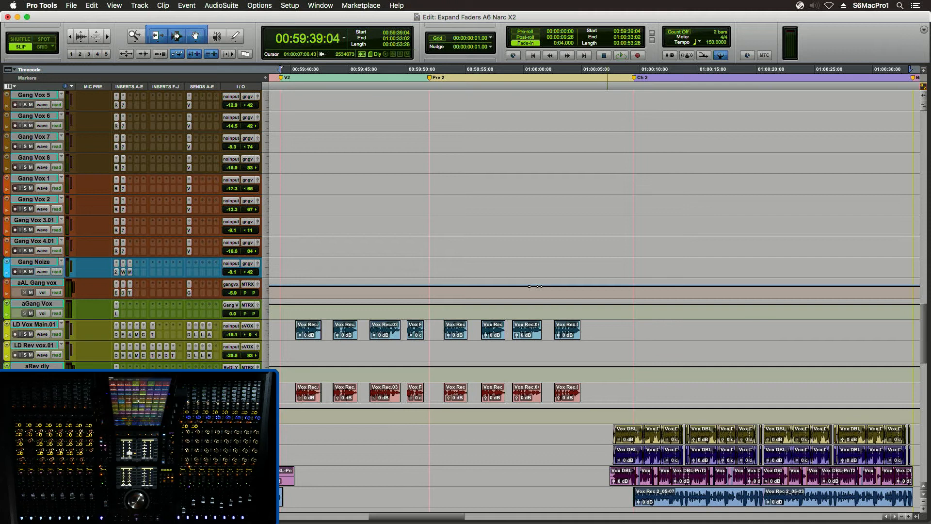
Start transport playback from just before the Pre 2 marker.
click(620, 56)
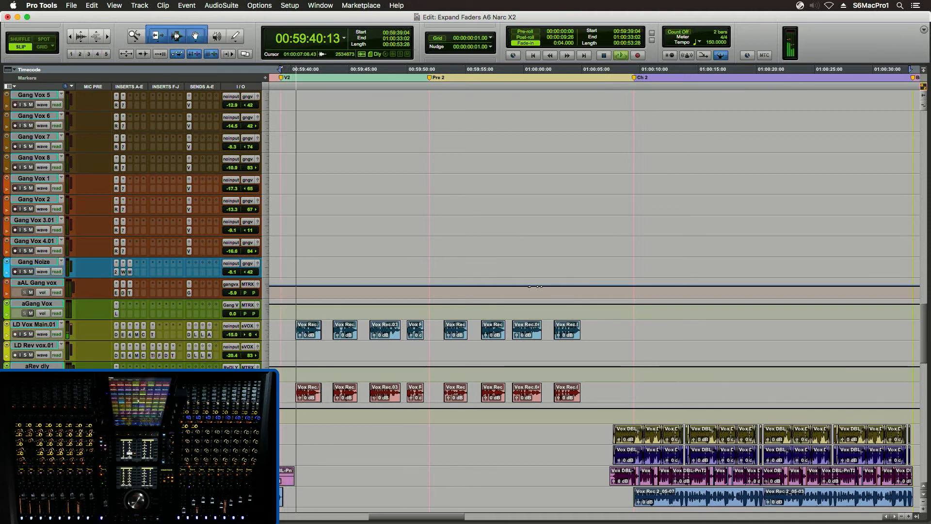